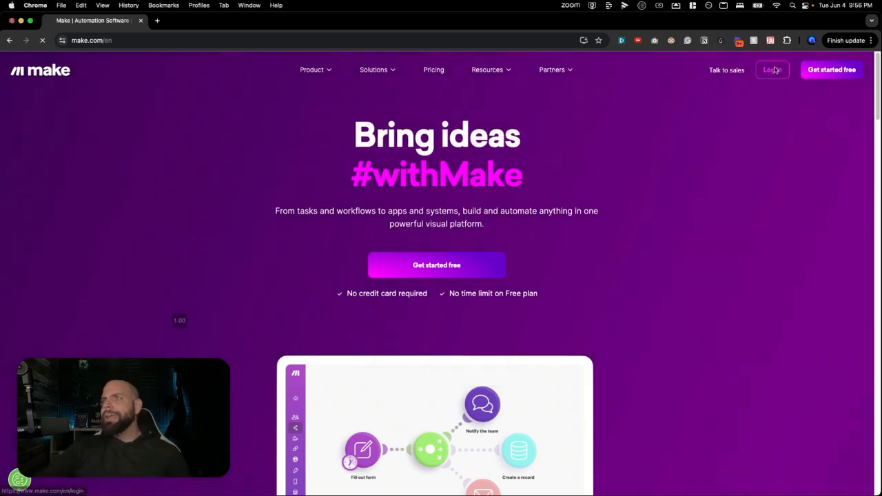
Log in to Make and open the 30 Day AI Agent Challenge scenarios folder
left_click(771, 70)
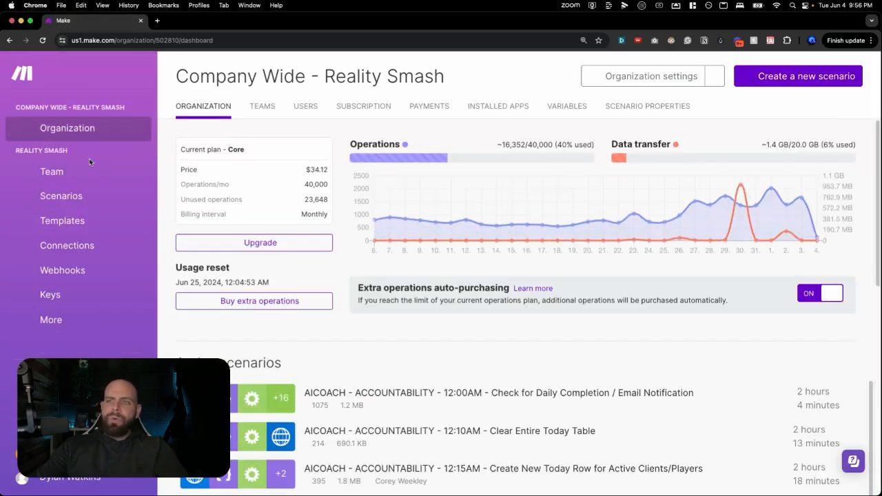
left_click(61, 196)
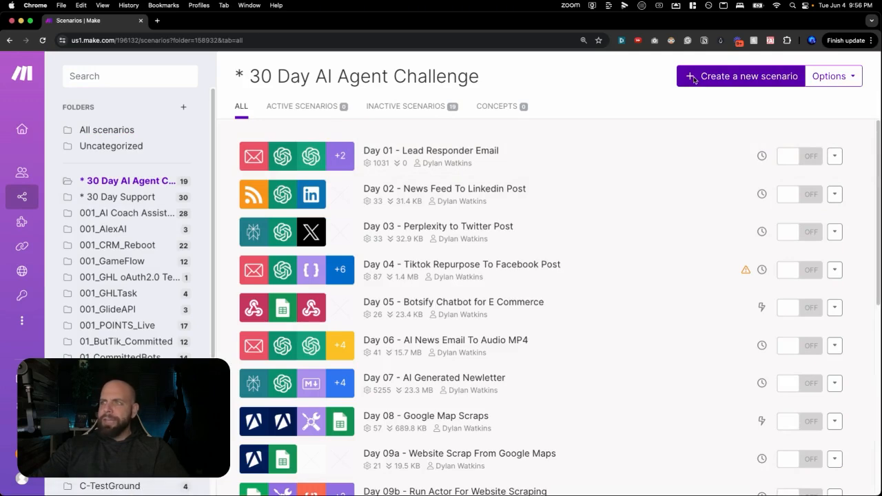
Create a new scenario titled 'Day 15 - Backing Up All Blueprints'
left_click(741, 76)
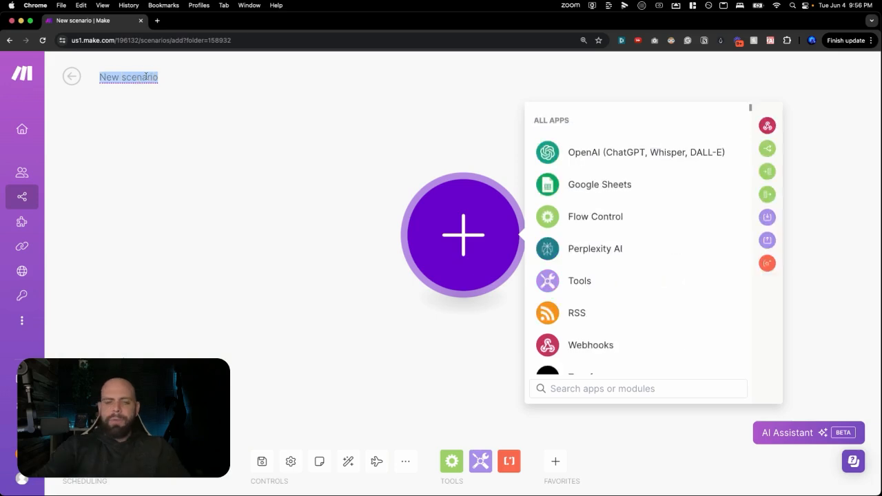
type("Day 15 - Backing")
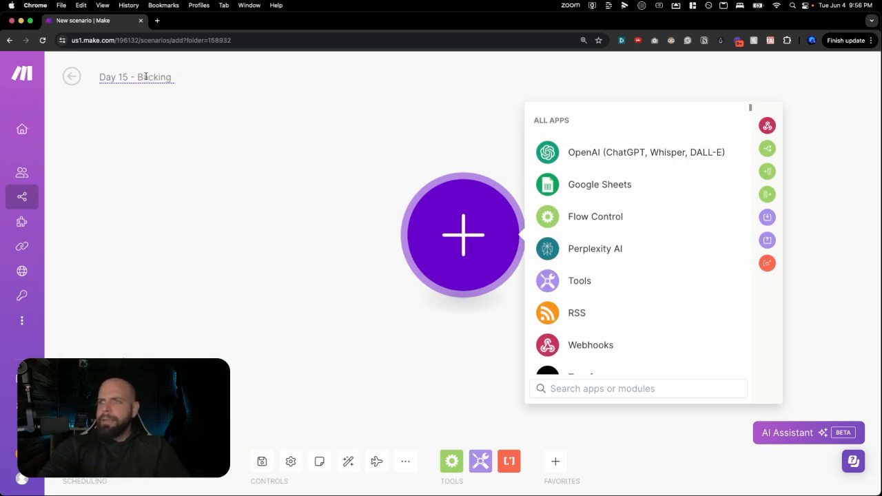
type("Up All Blu")
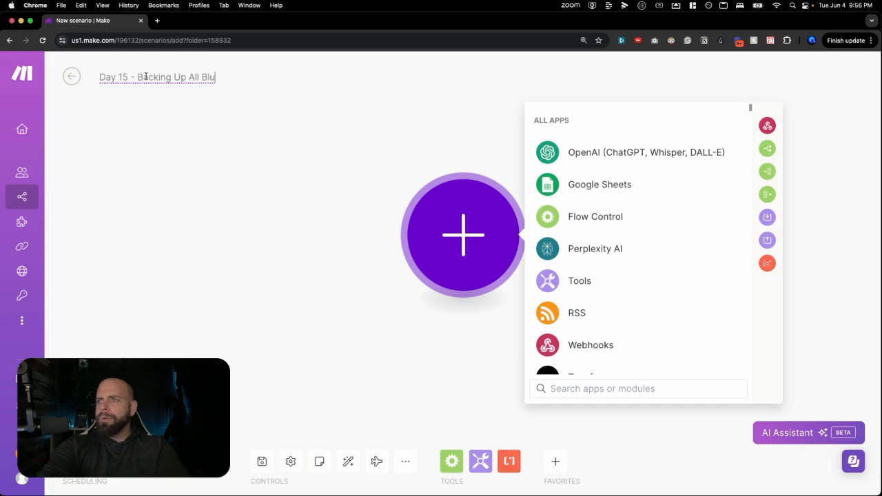
type("eprints")
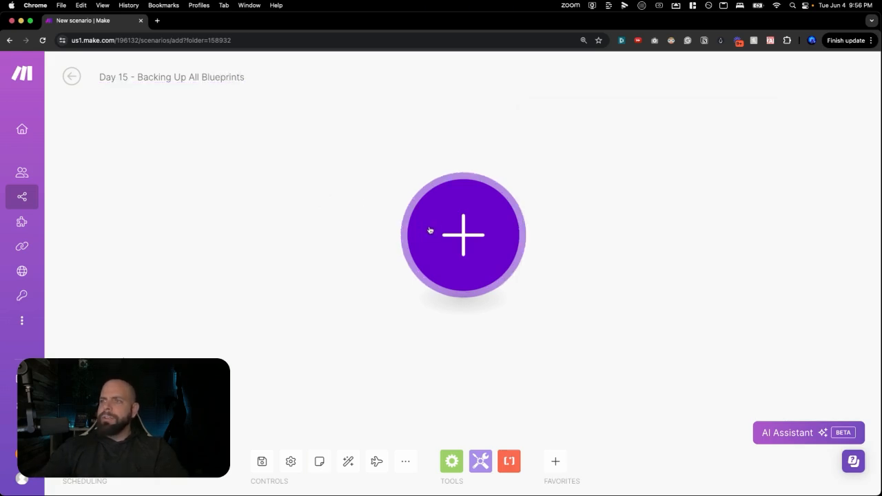
Add Google Drive 'Create a Folder' targeting AI Agent Challenge / Day 15 - Blueprint Backups
left_click(462, 235)
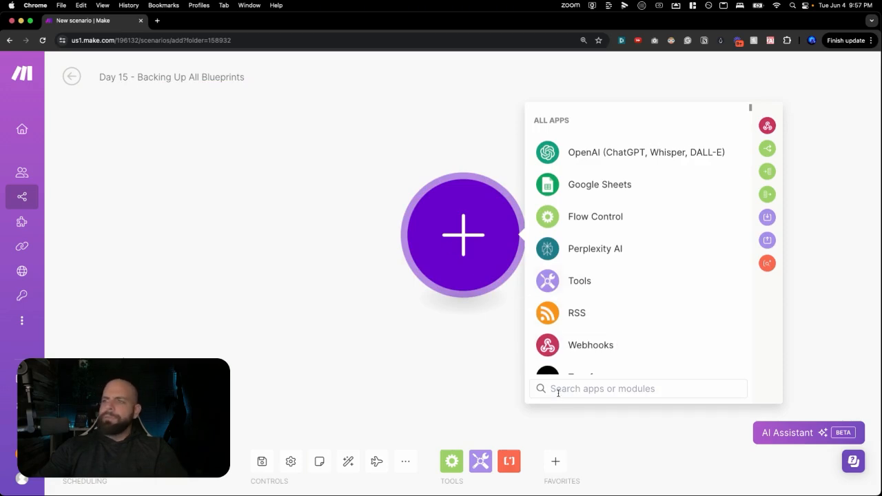
type("ds")
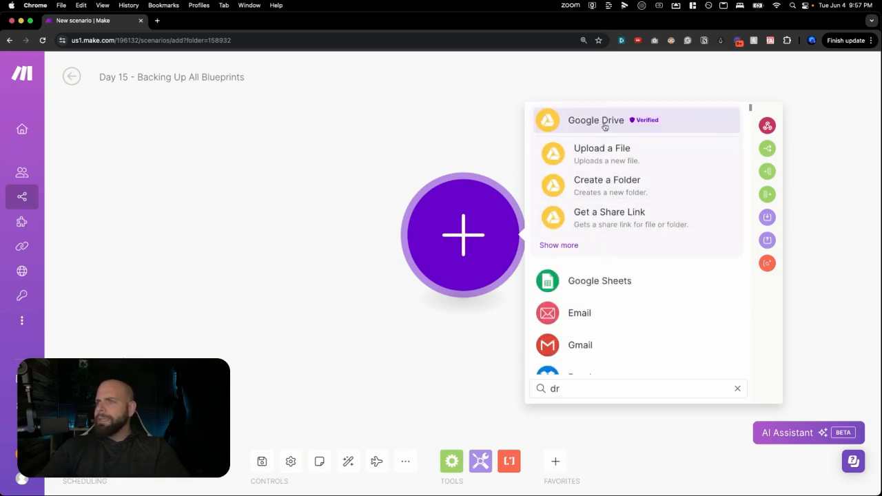
left_click(606, 180)
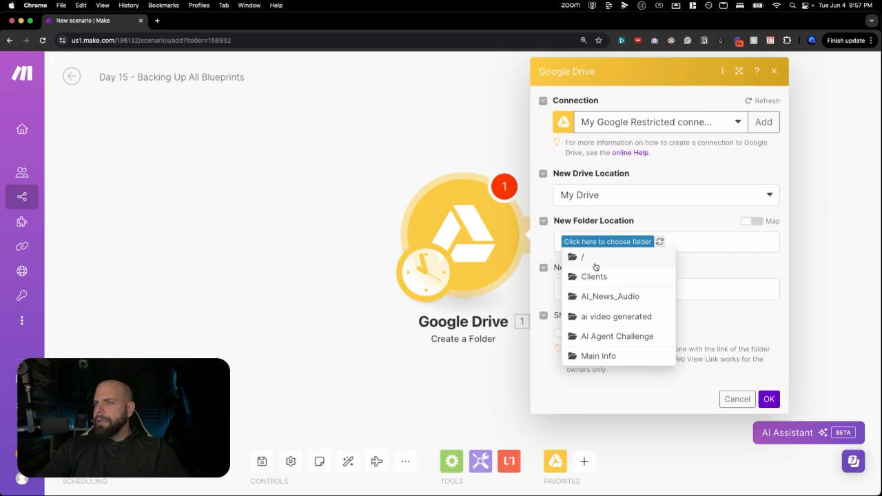
mouse_move(595, 337)
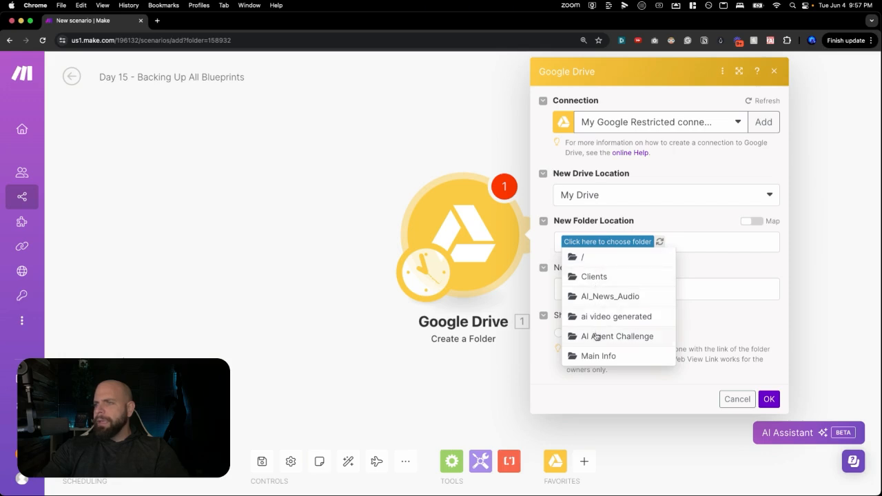
left_click(616, 337)
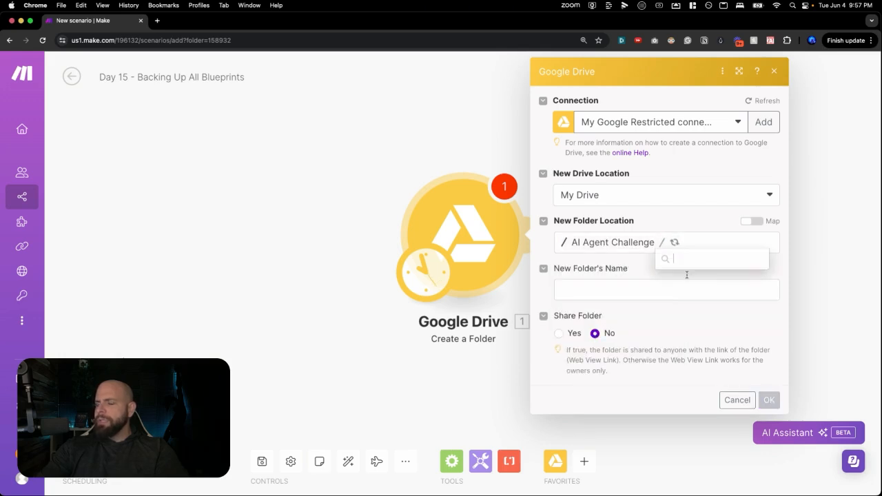
left_click(713, 258)
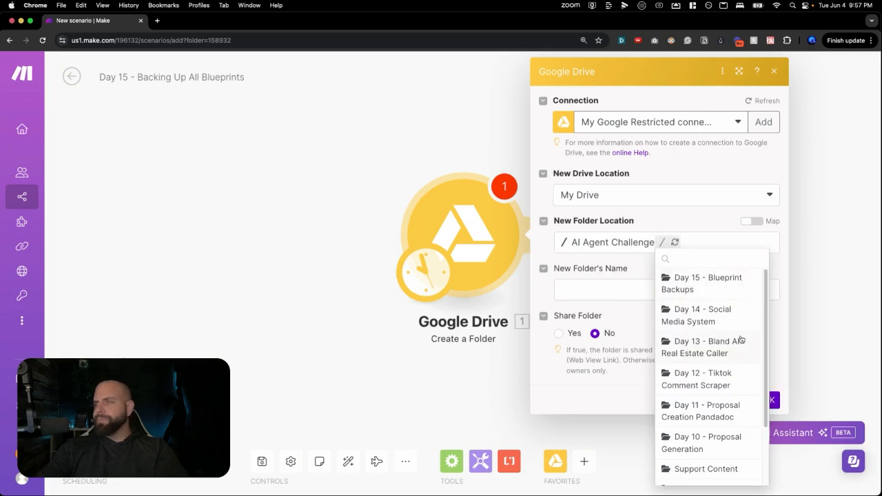
left_click(707, 284)
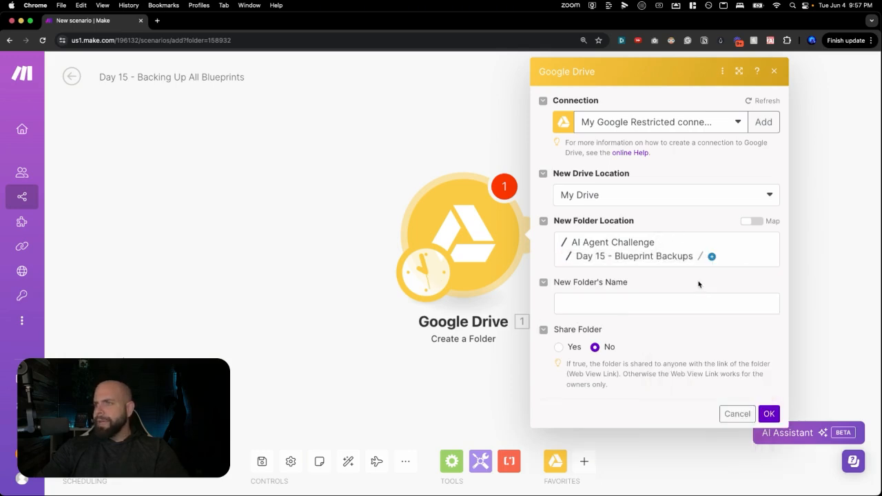
left_click(665, 303)
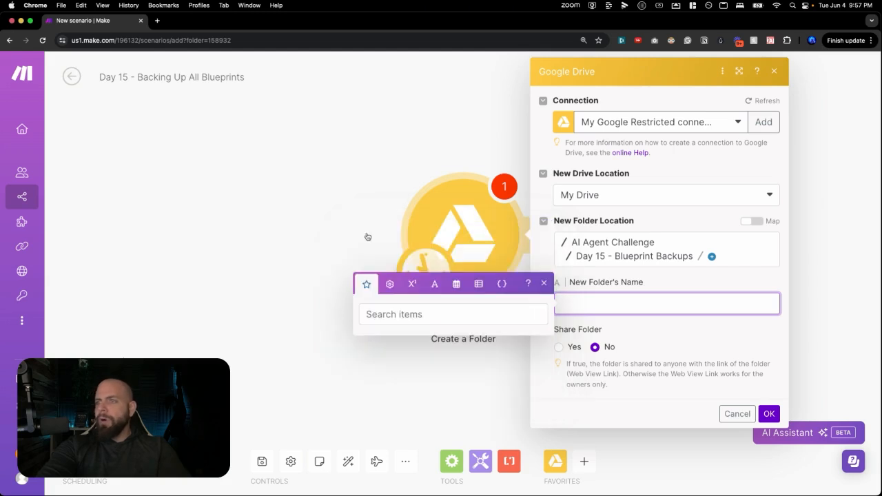
Set the new folder's name to formatDate(now; MM/DD/YYYY)
left_click(452, 314)
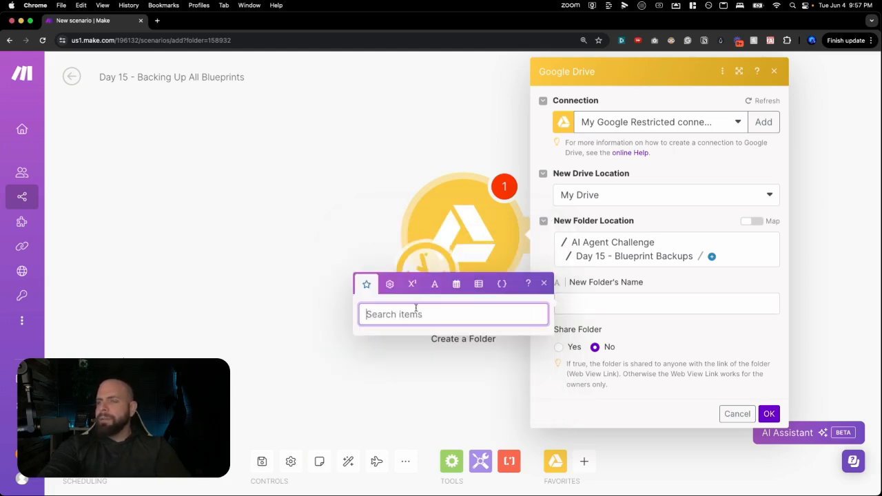
type("for")
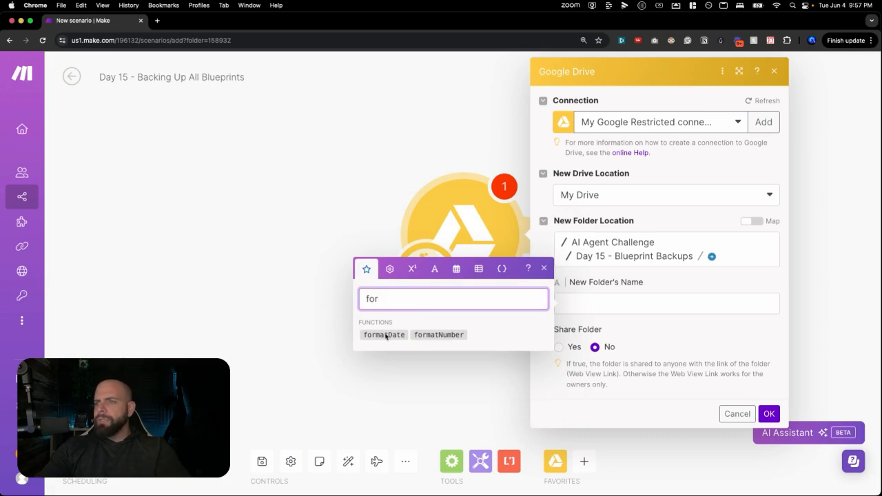
left_click(666, 304)
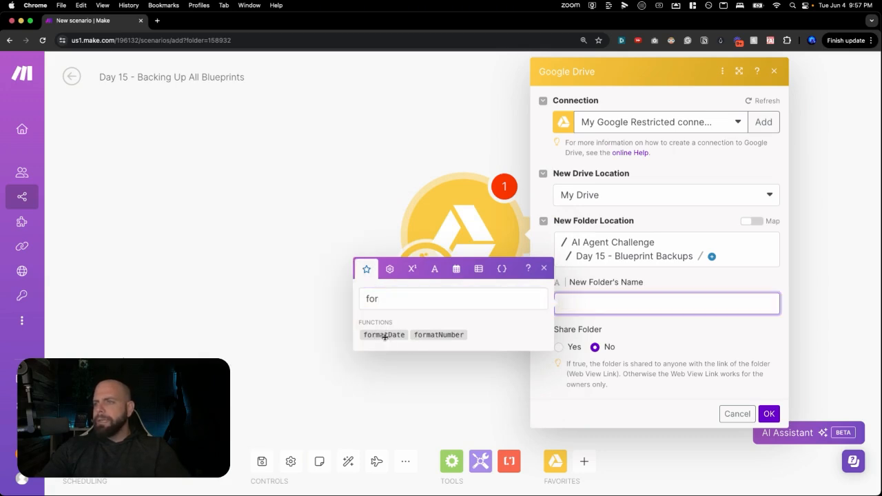
left_click(384, 334)
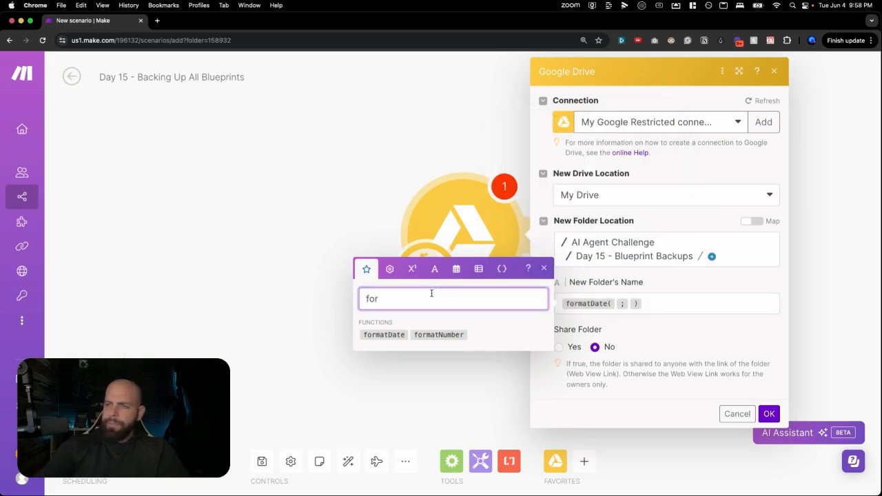
type("now")
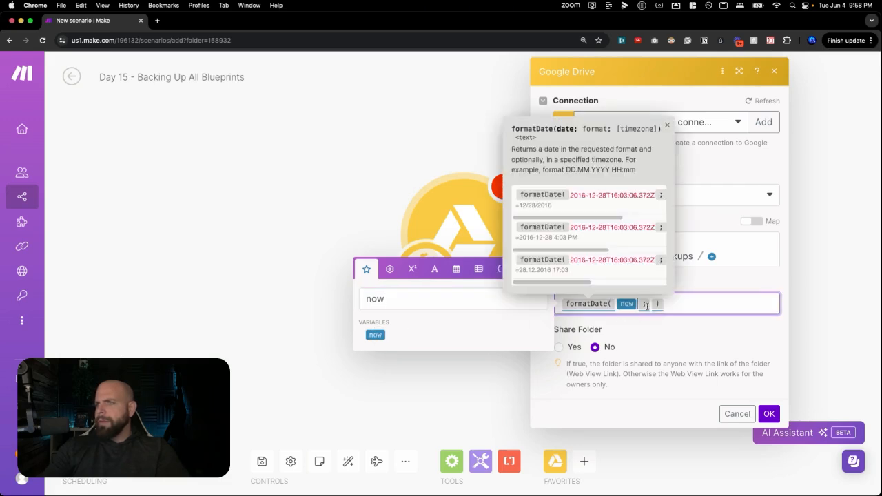
type("MM")
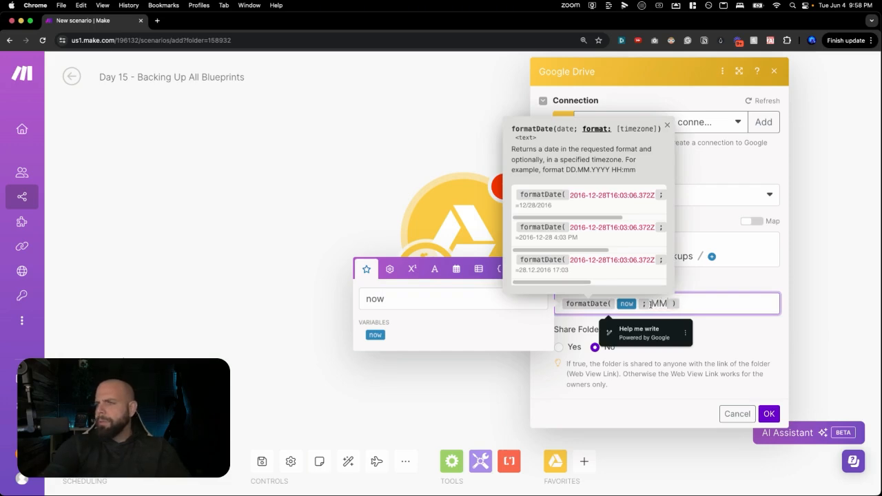
type("/DD")
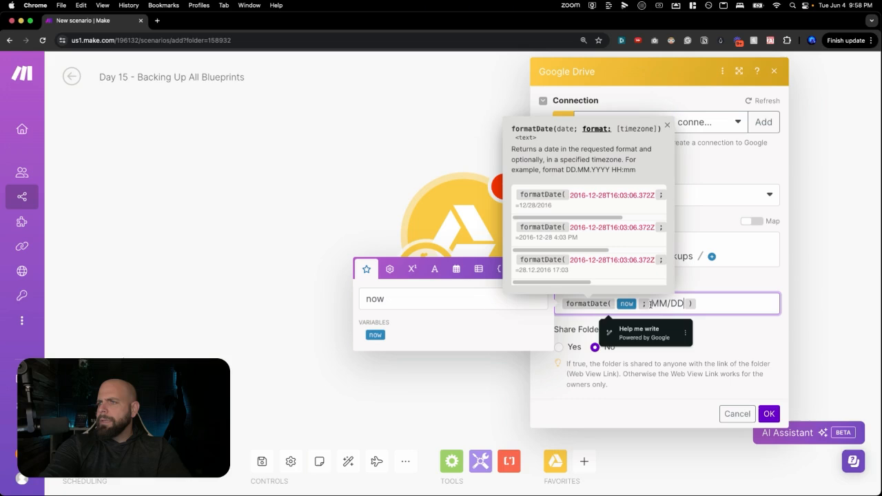
type("/Y")
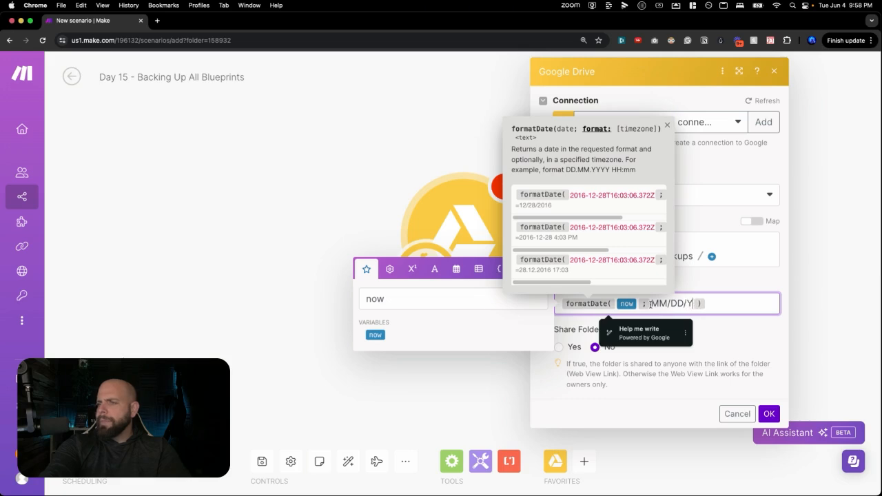
type("YYY")
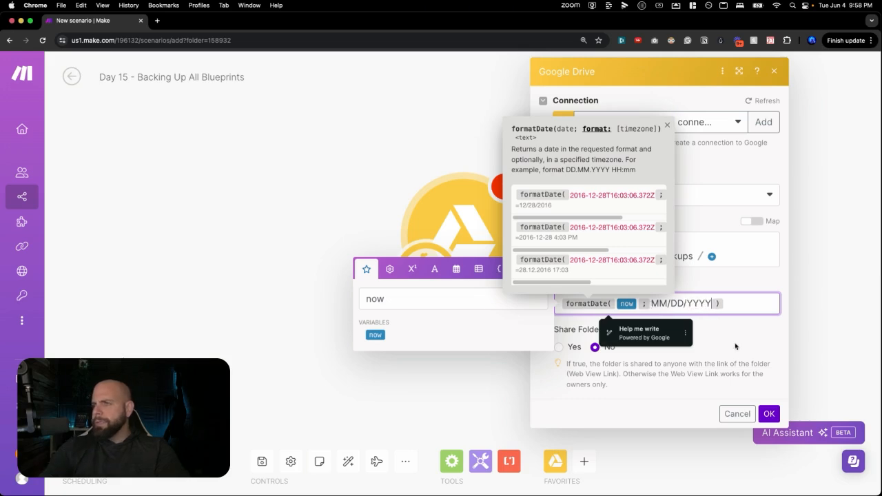
left_click(666, 126)
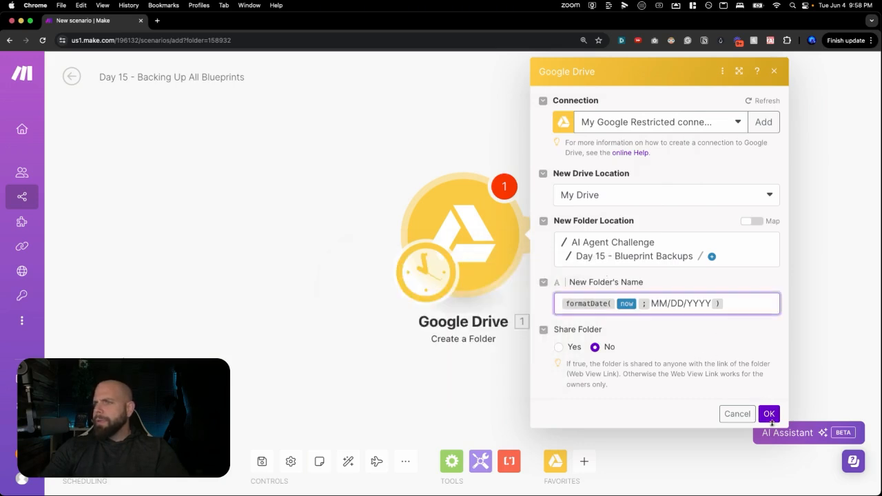
Configure List Scenarios for the Company Wide organization, Reality Smash team, limit 1000
left_click(769, 414)
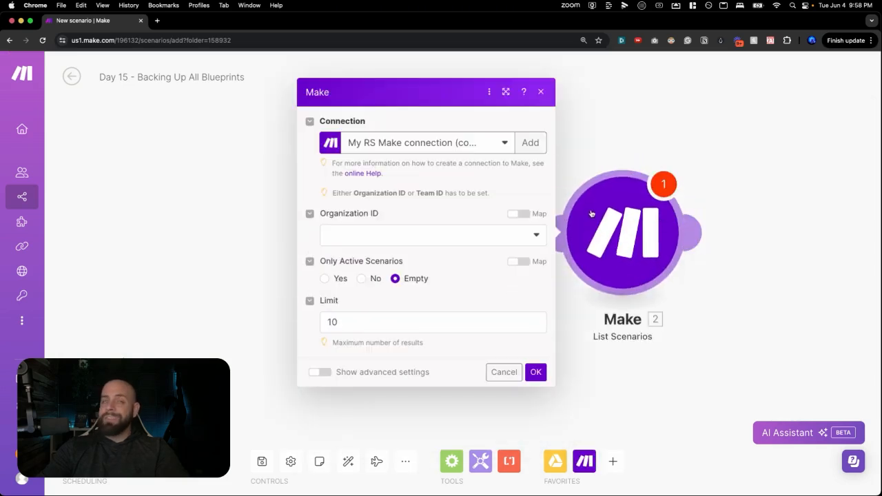
left_click(433, 234)
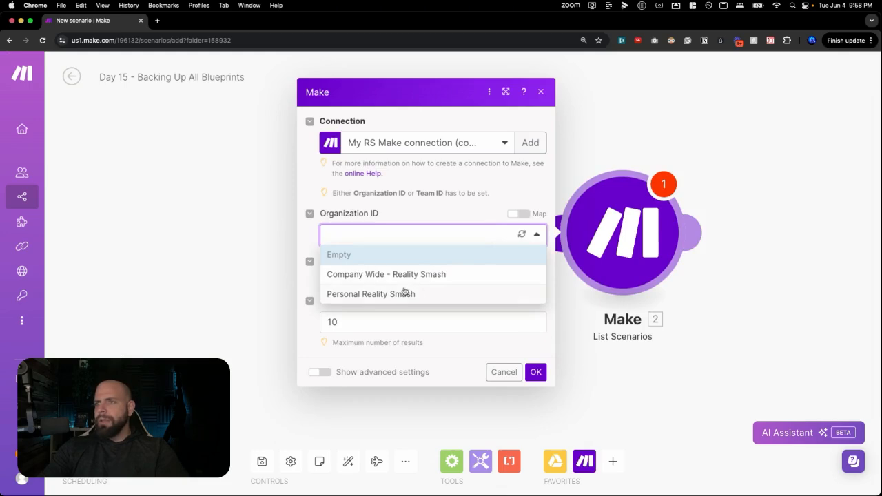
left_click(386, 274)
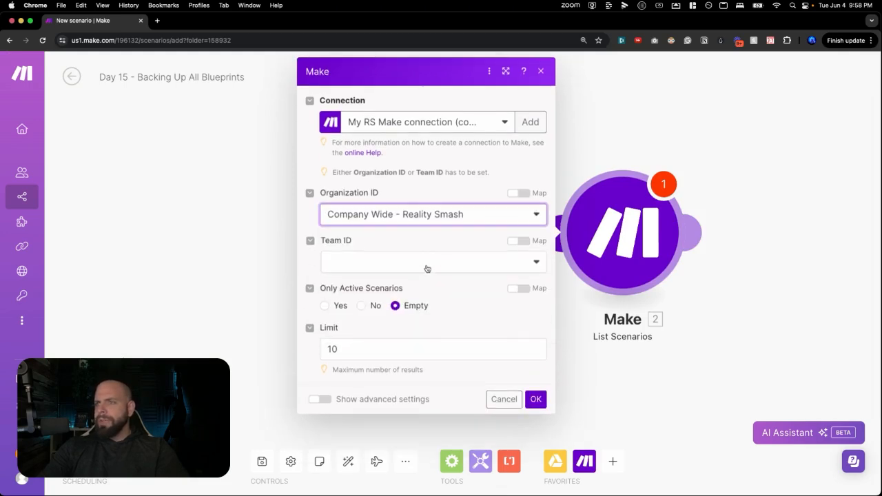
left_click(427, 261)
type("00")
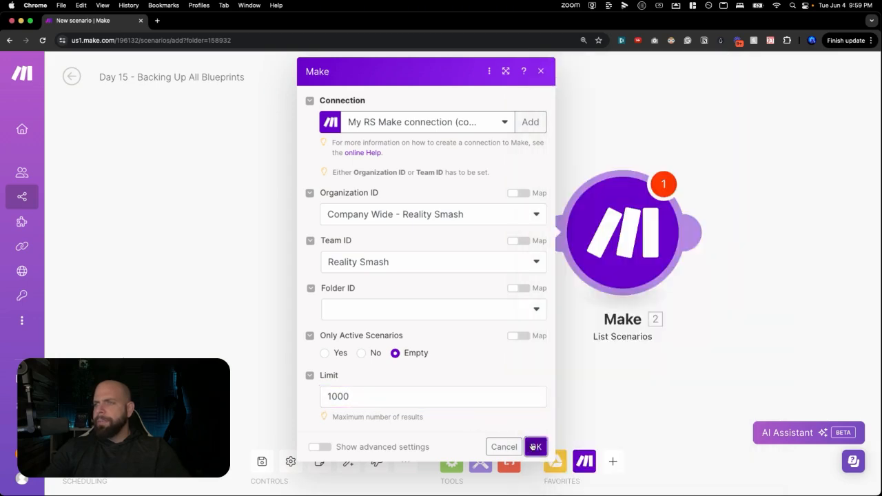
left_click(536, 446)
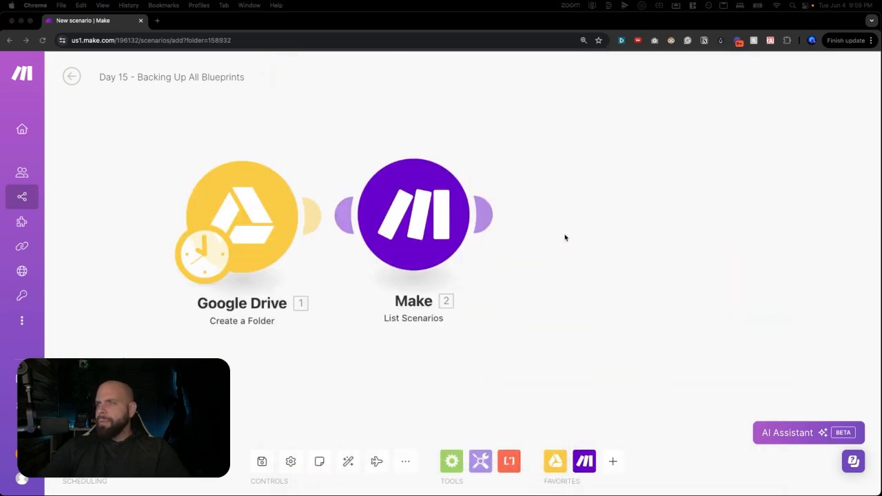
Add Make 'Get a Scenario Blueprint' using the listed 2. Scenario ID
left_click(581, 215)
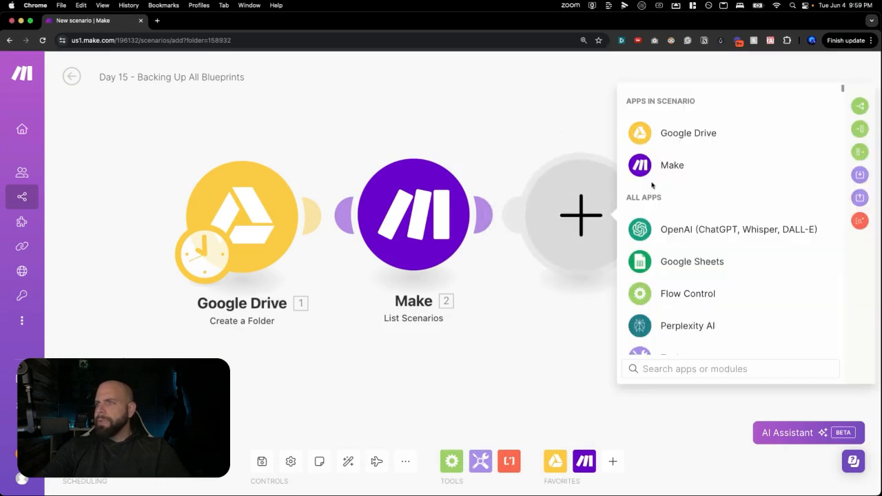
left_click(672, 164)
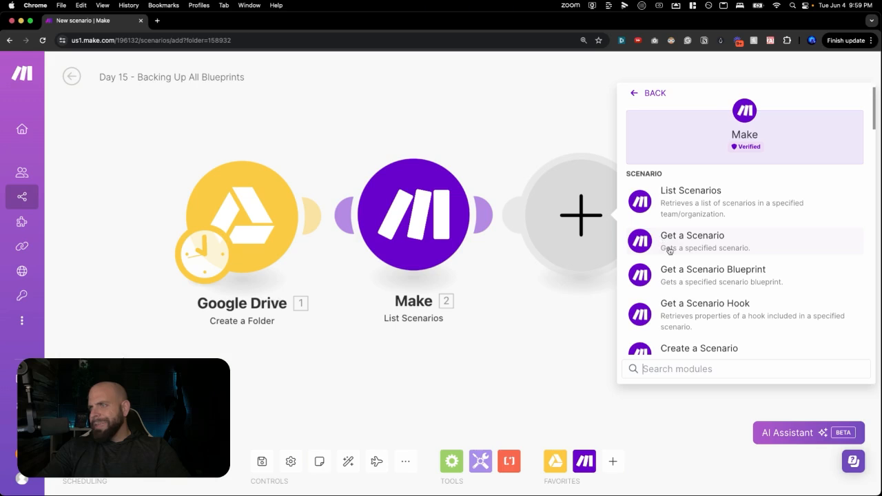
left_click(712, 269)
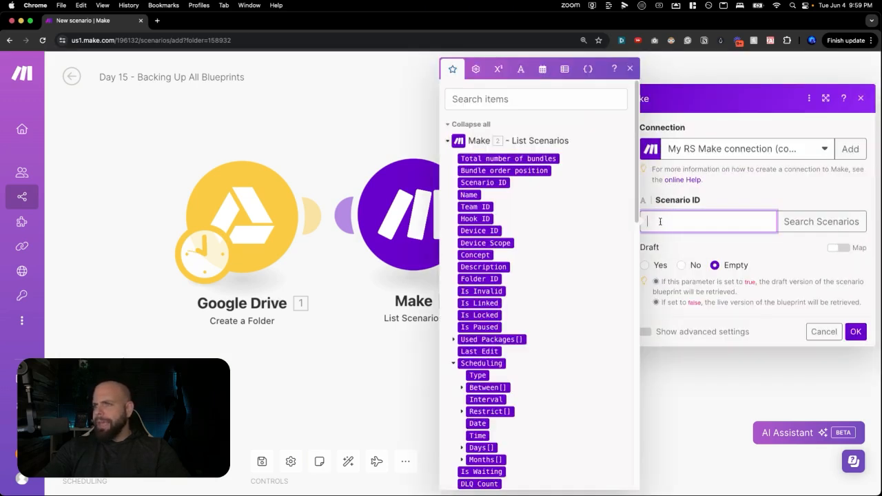
left_click(483, 183)
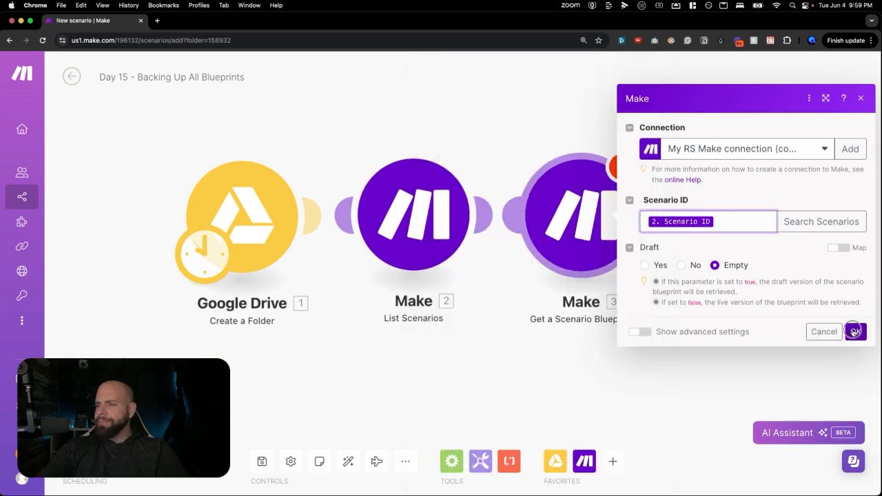
left_click(855, 332)
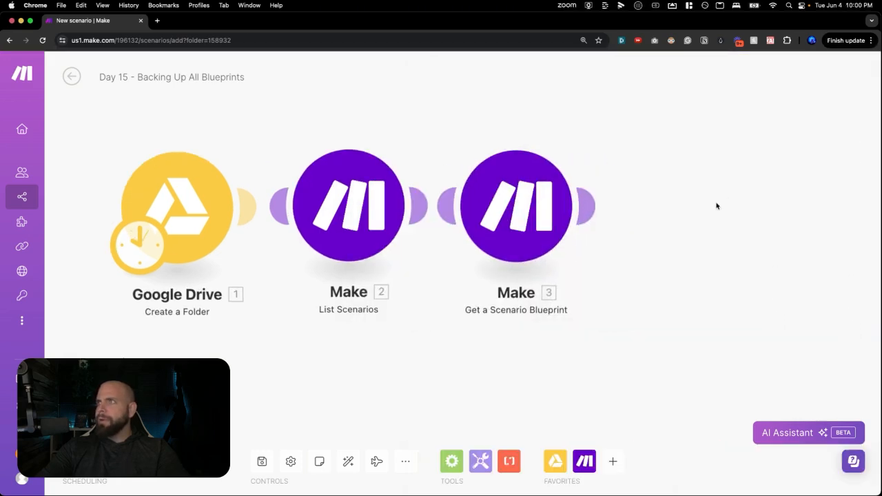
mouse_move(695, 220)
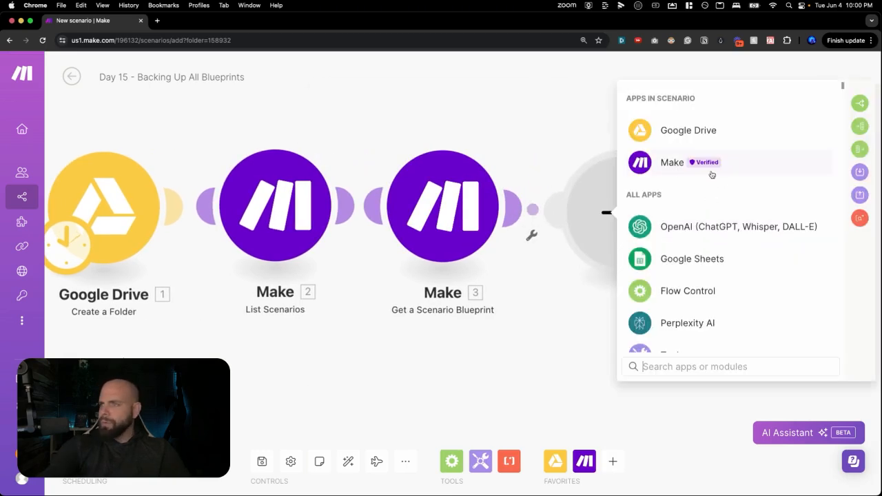
Add Google Drive 'Upload a File' saving Blueprint Data as Name.json into the Folder ID
left_click(688, 130)
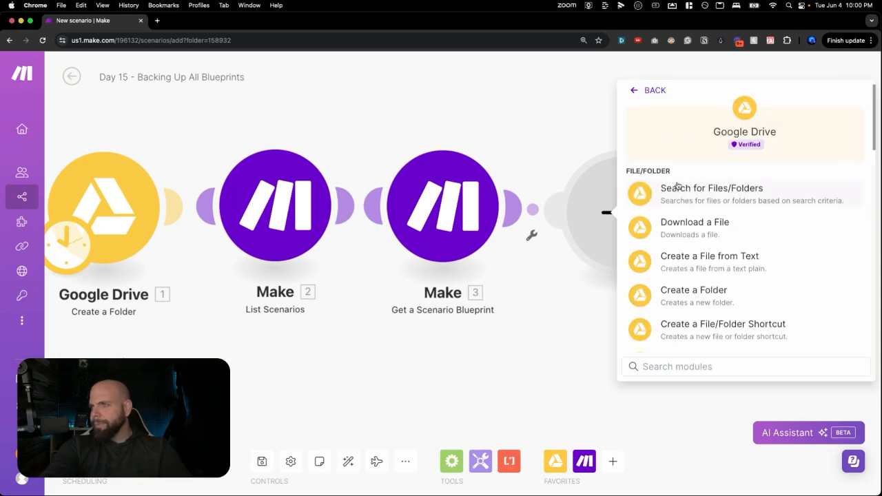
scroll("down", 3)
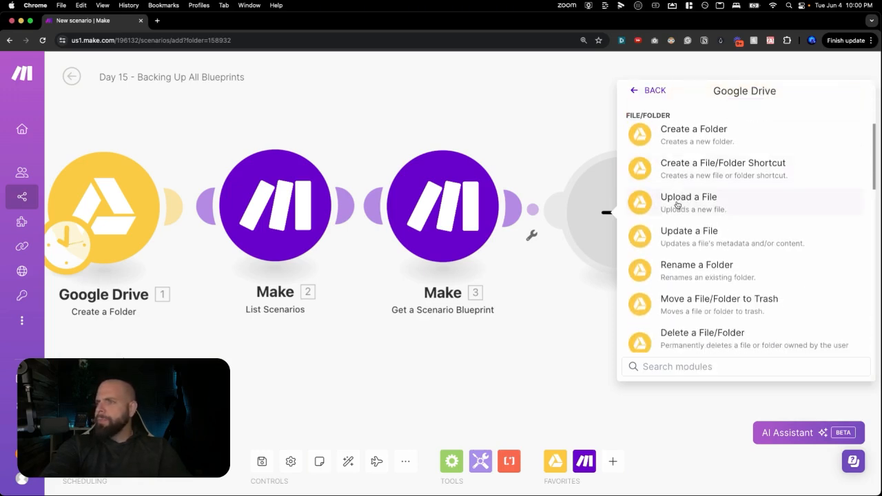
left_click(688, 196)
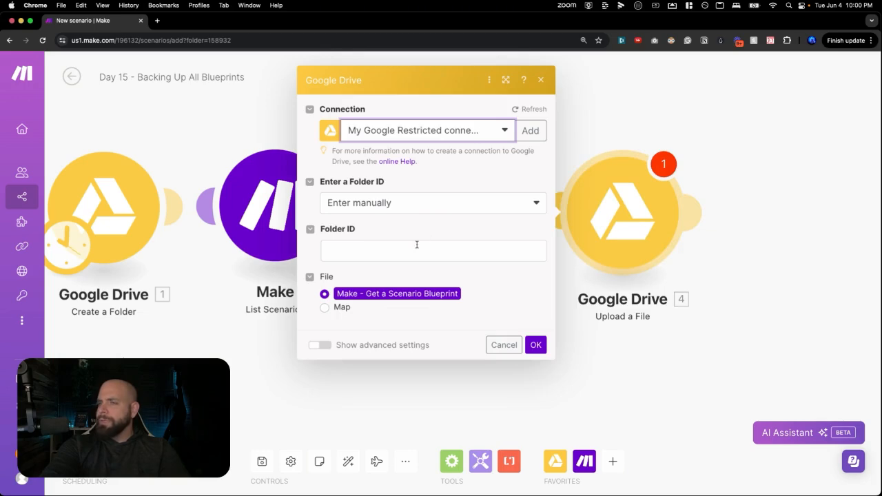
left_click(432, 251)
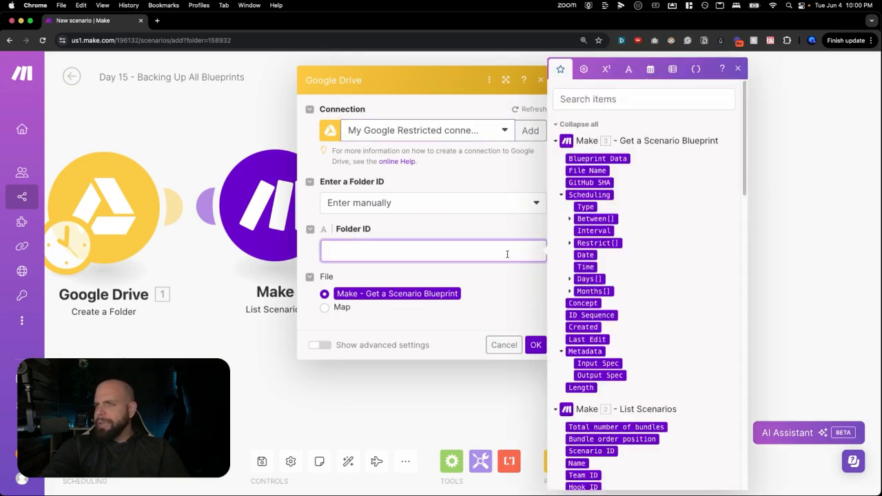
scroll("down", 3)
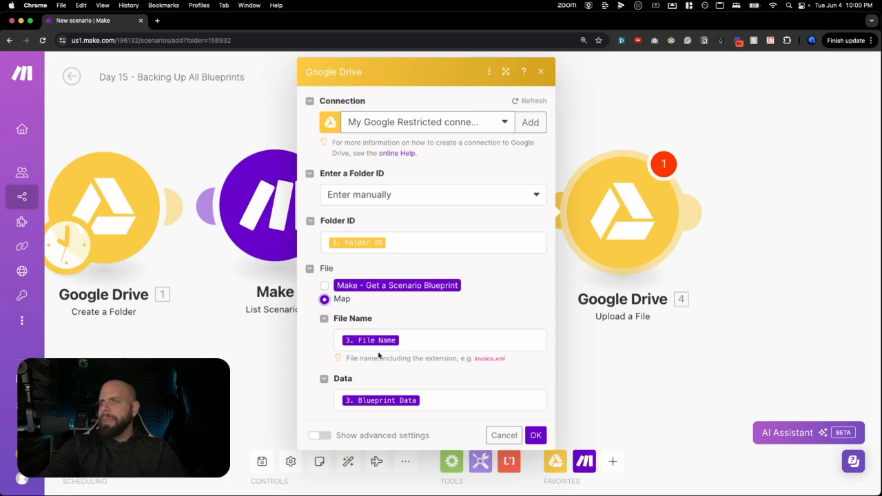
left_click(440, 340)
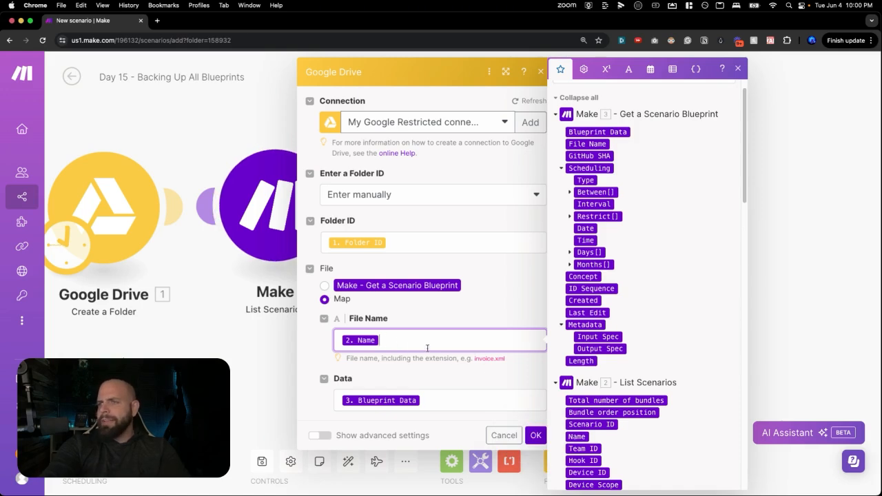
type(".json")
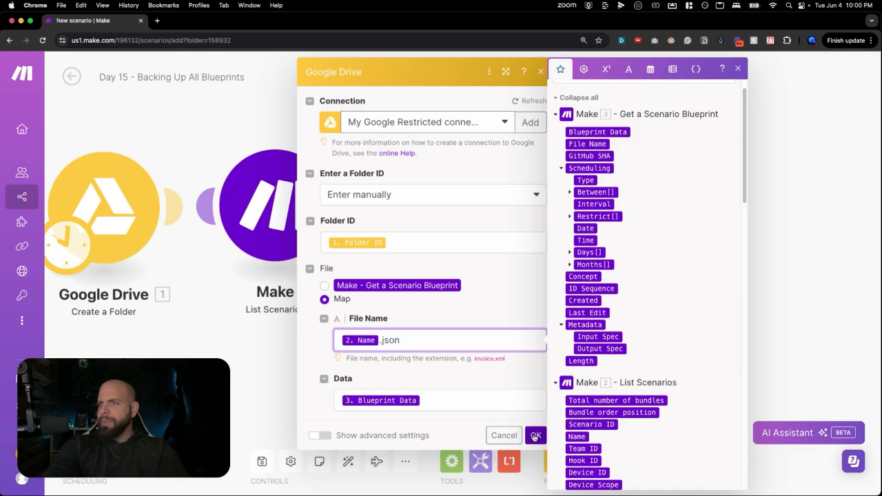
left_click(536, 436)
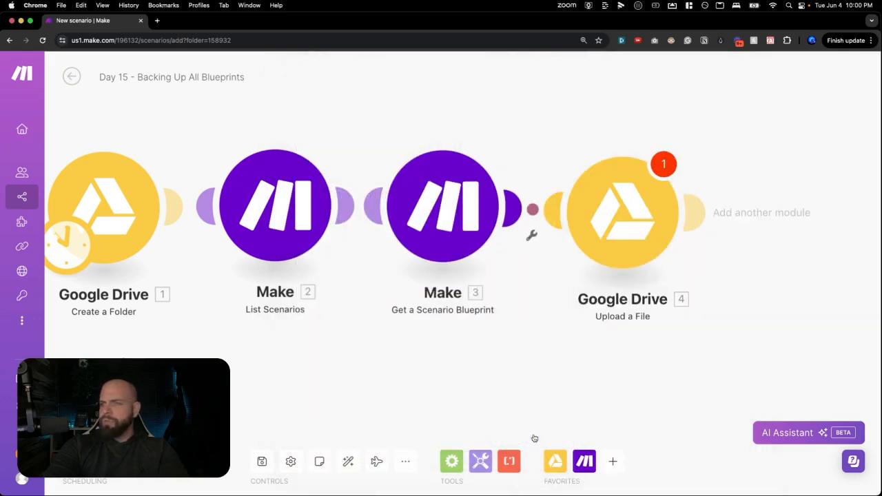
Save the scenario and test-run it, fetching 11 blueprints before the upload warning
left_click(622, 207)
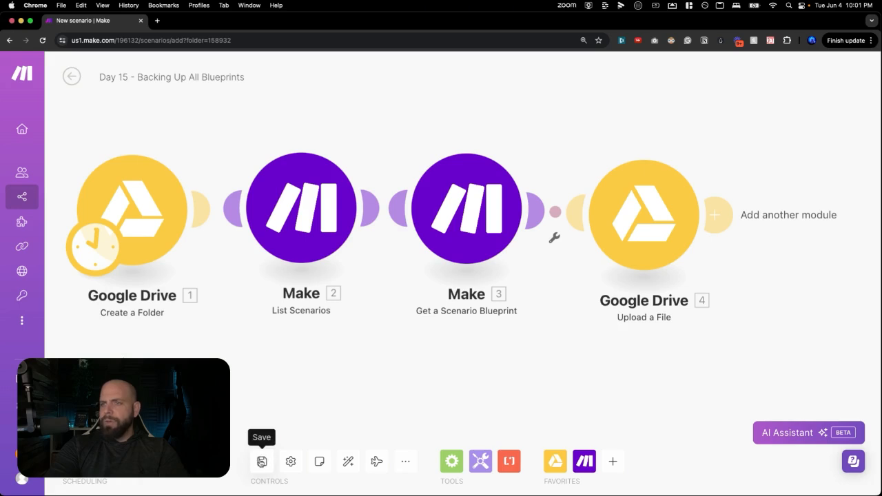
left_click(261, 461)
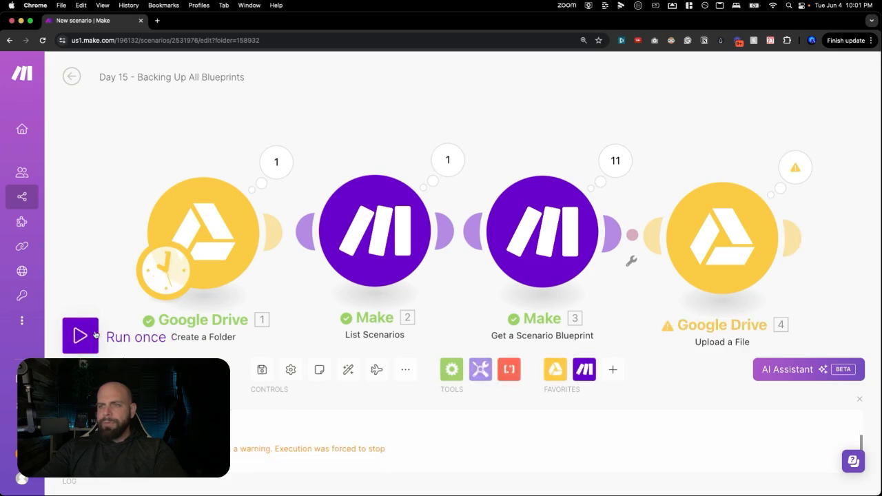
left_click(166, 268)
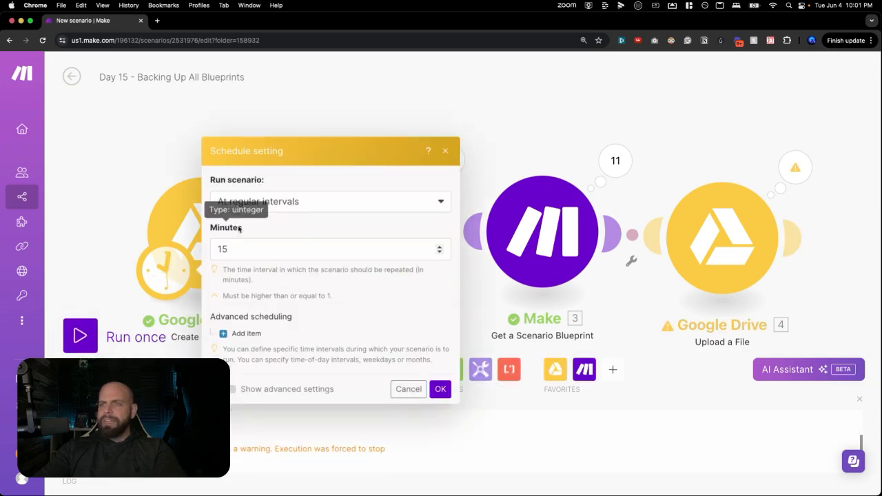
Schedule the scenario for Fridays at 10:00 PM and save it
left_click(330, 201)
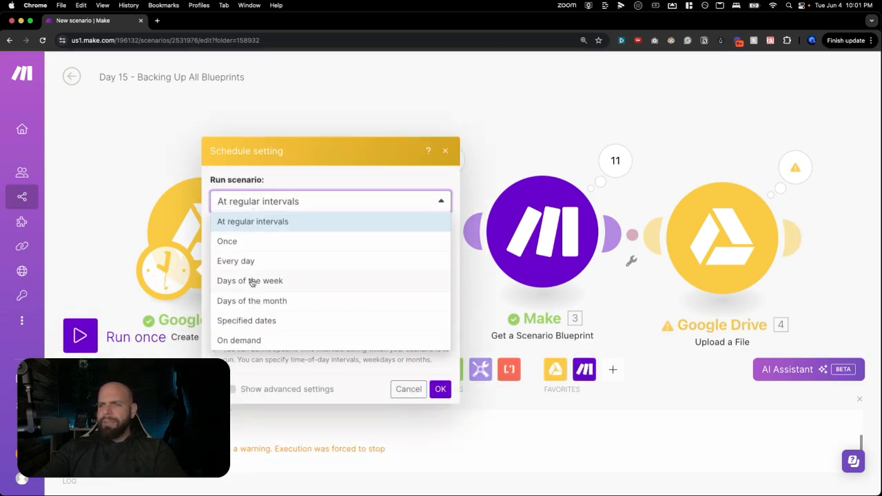
left_click(250, 280)
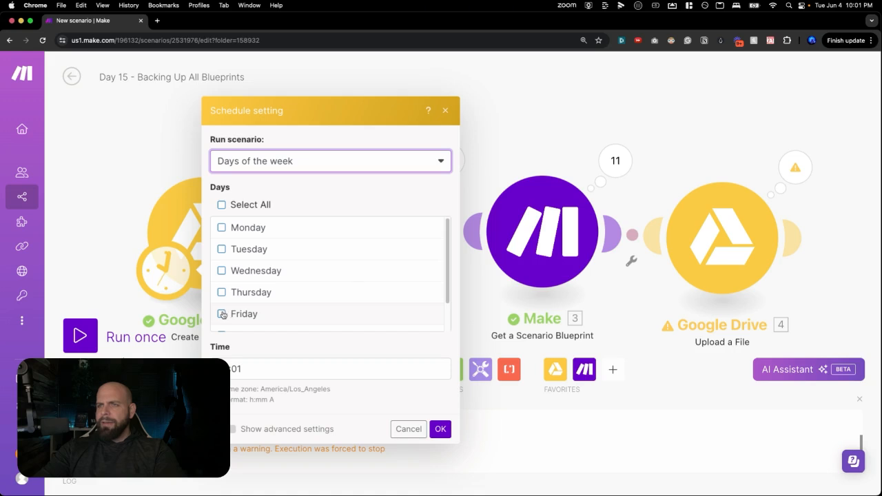
left_click(222, 314)
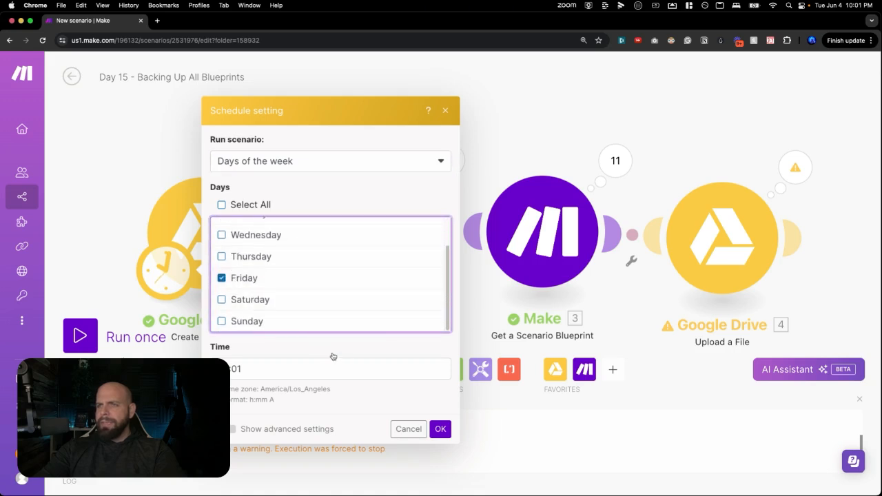
left_click(338, 369)
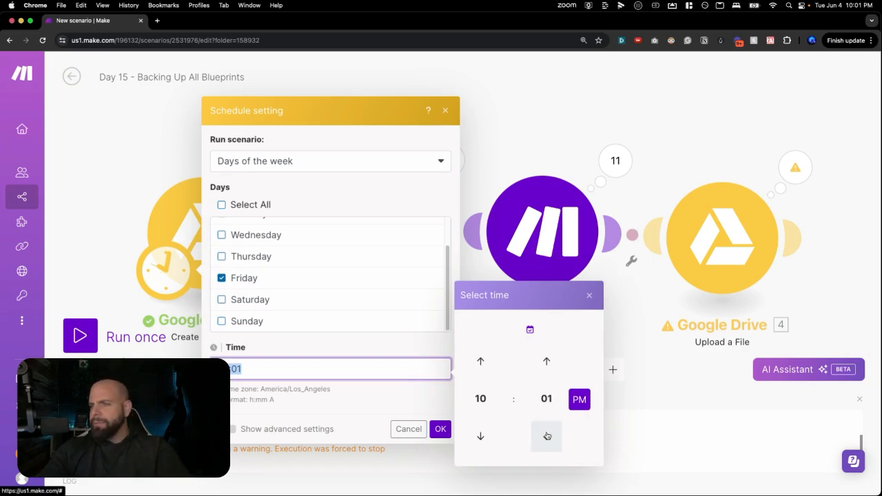
left_click(546, 437)
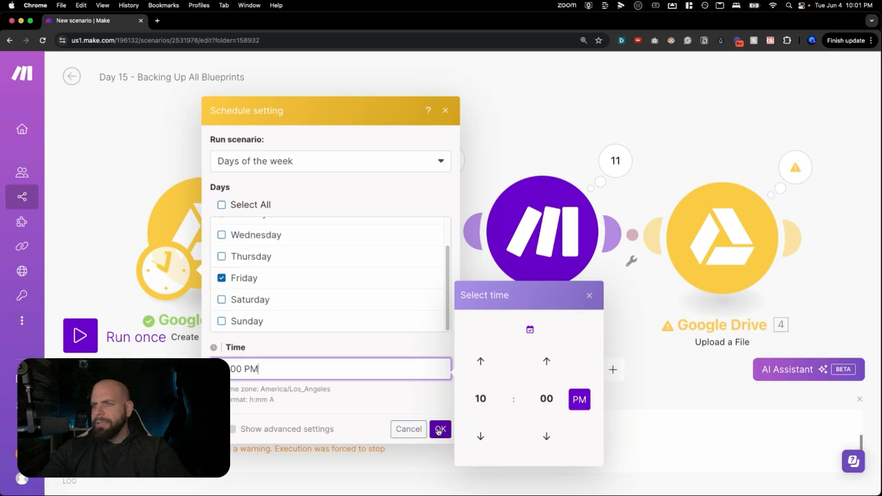
left_click(440, 429)
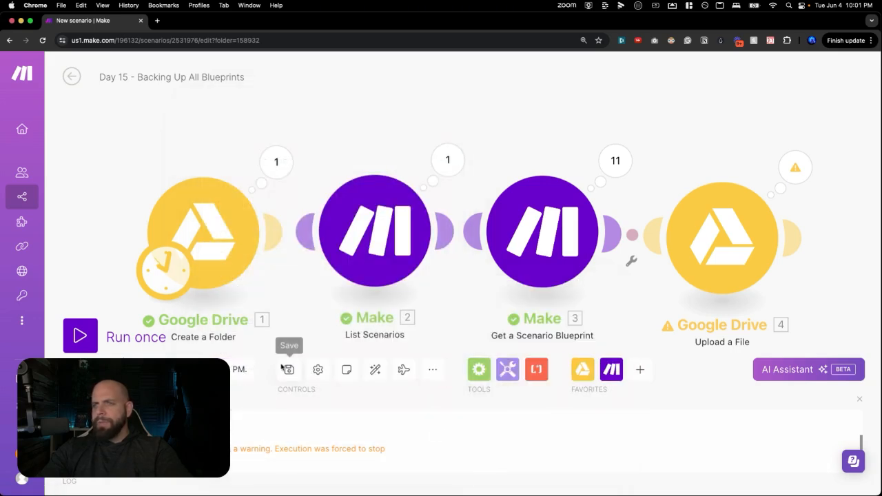
left_click(289, 369)
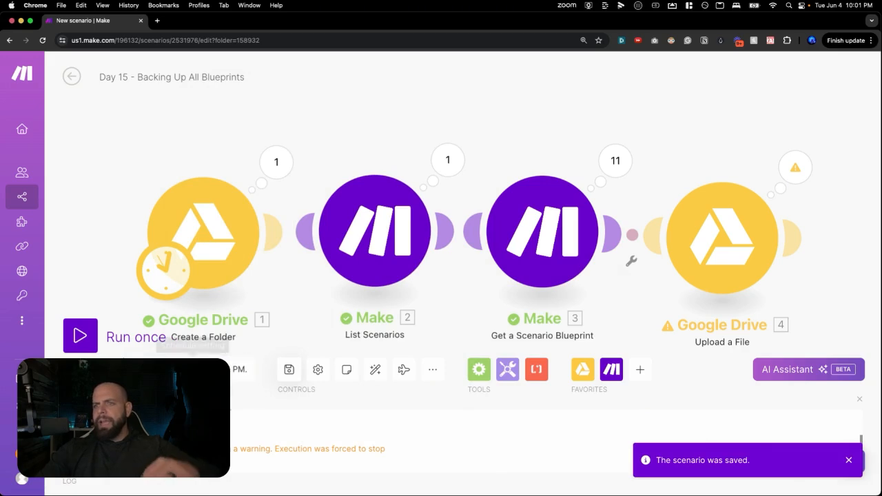